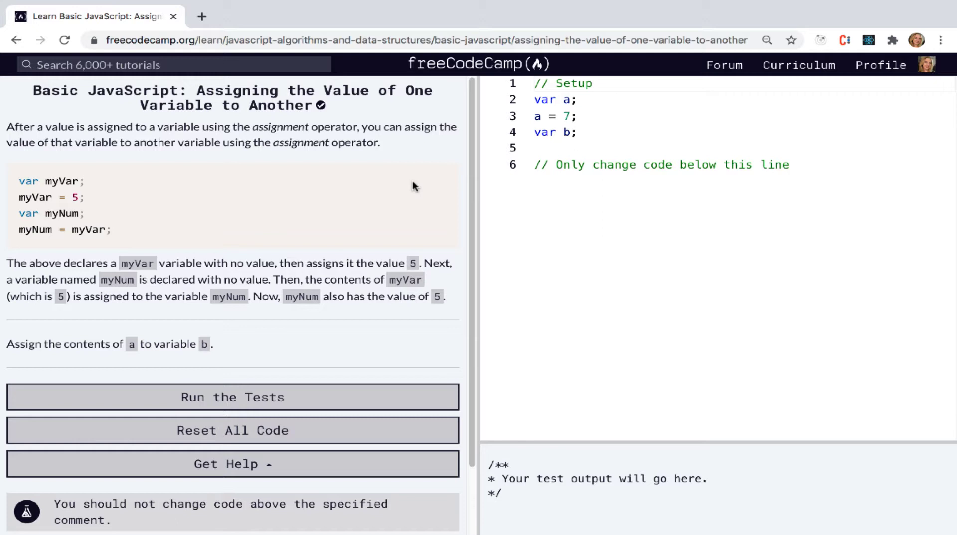
pyautogui.moveTo(90, 199)
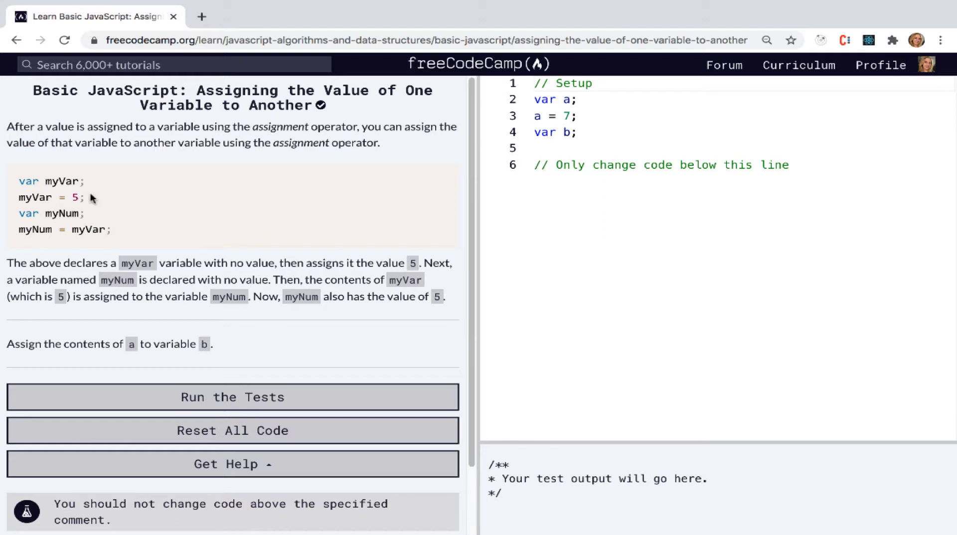
pyautogui.moveTo(43, 176)
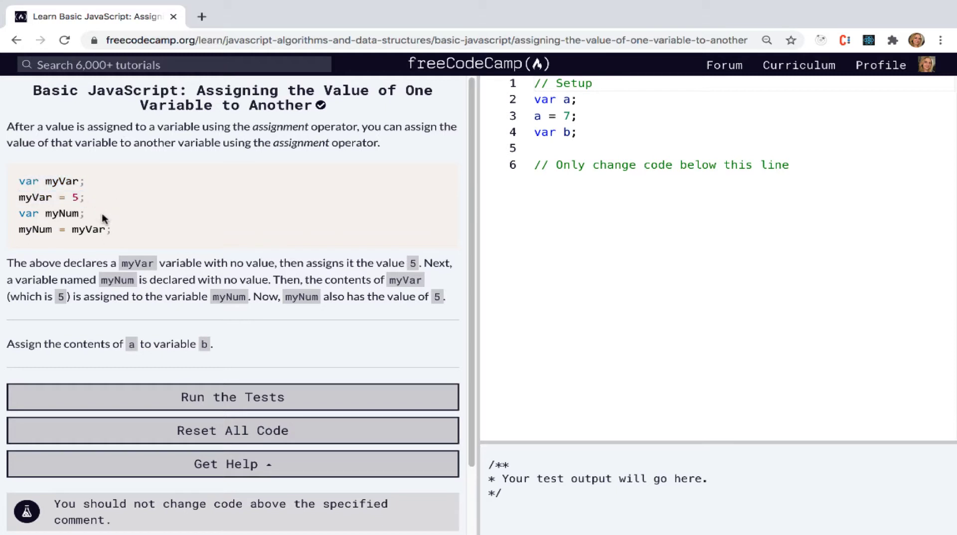
# Highlight the example assignment lines such as myNum = myVar; in the instructions
pyautogui.doubleClick(51, 213)
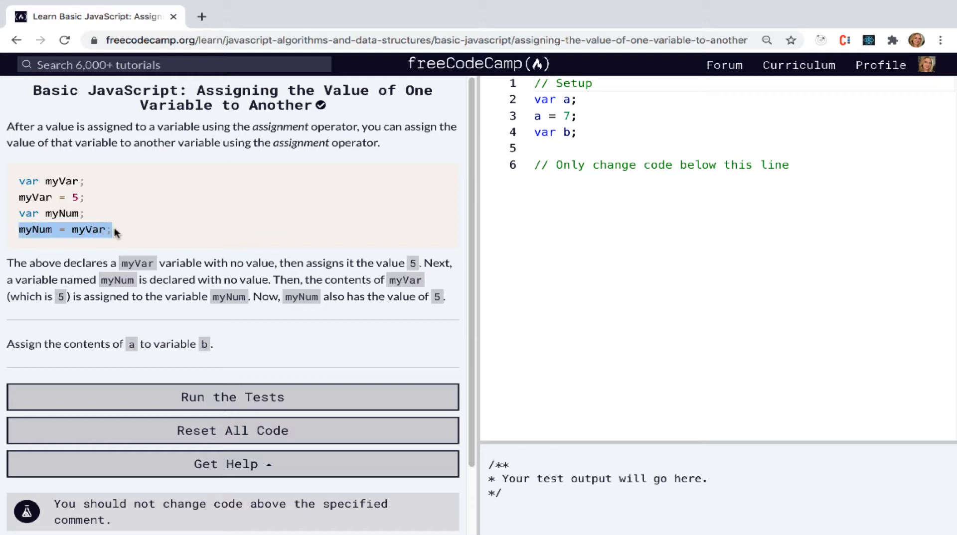
pyautogui.moveTo(299, 240)
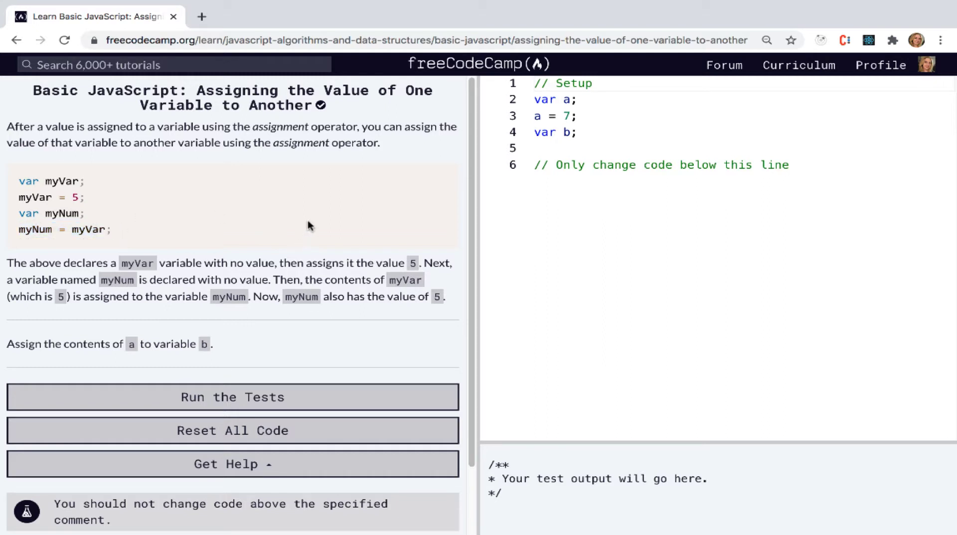
pyautogui.moveTo(71, 253)
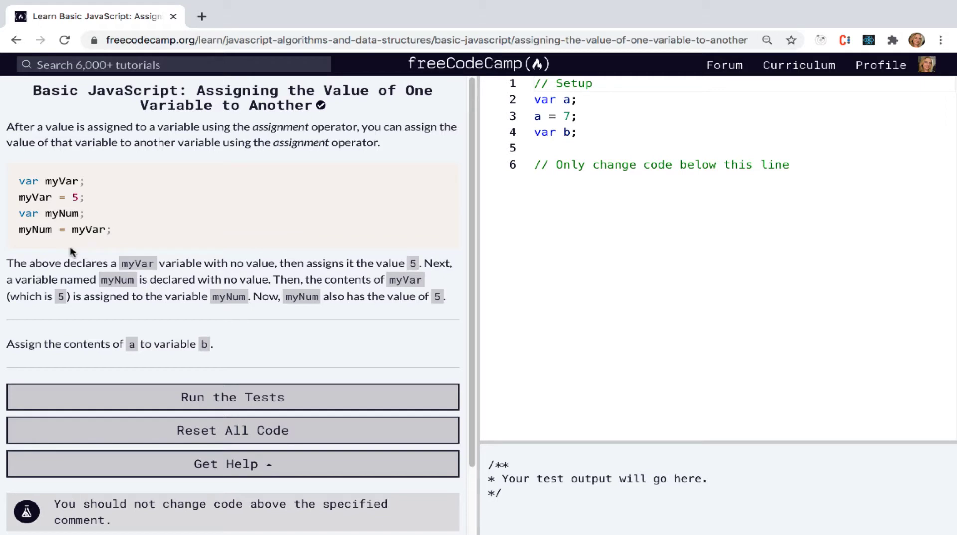
pyautogui.doubleClick(36, 231)
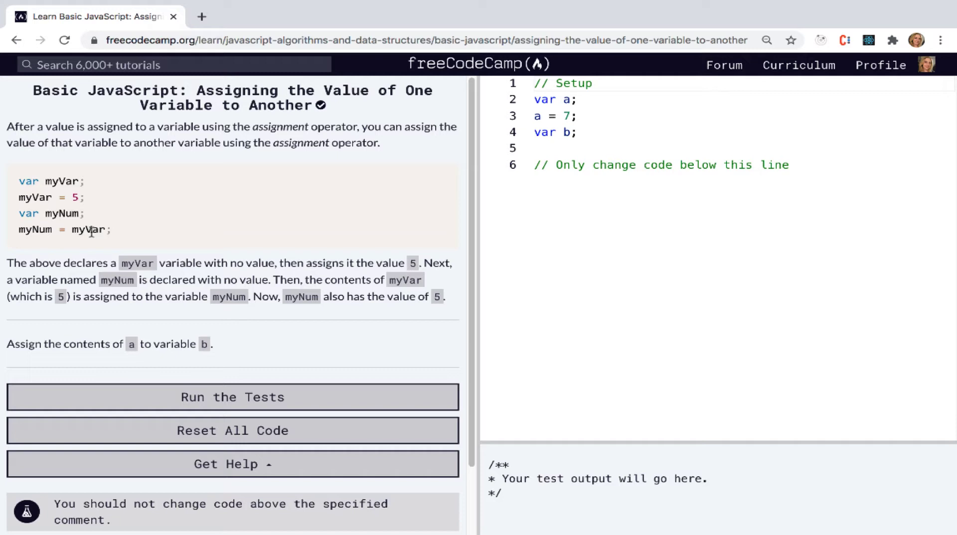
pyautogui.moveTo(340, 222)
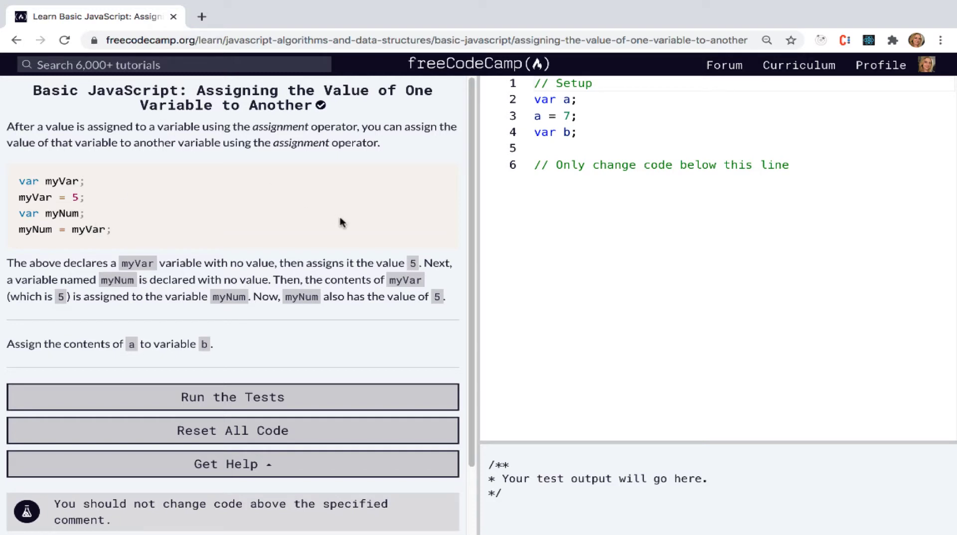
pyautogui.moveTo(73, 246)
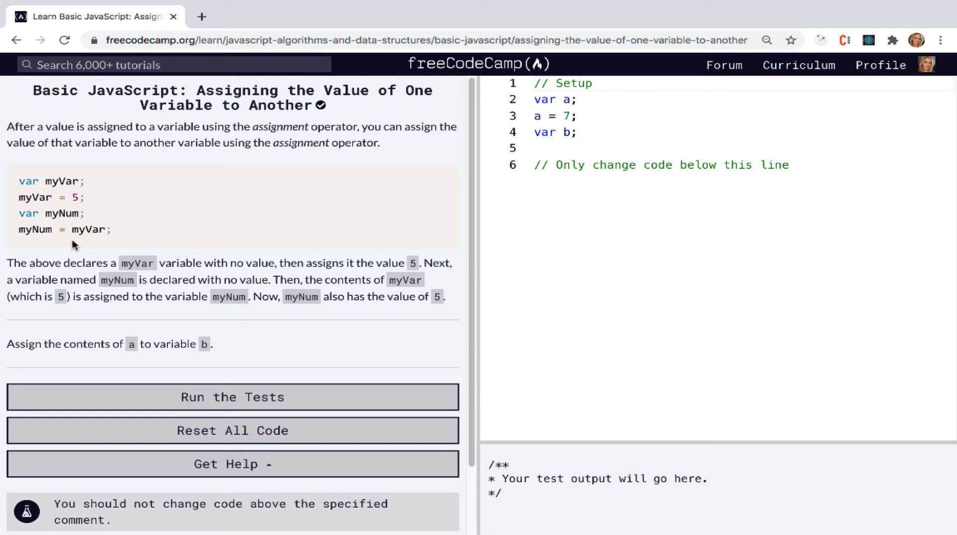
pyautogui.doubleClick(87, 229)
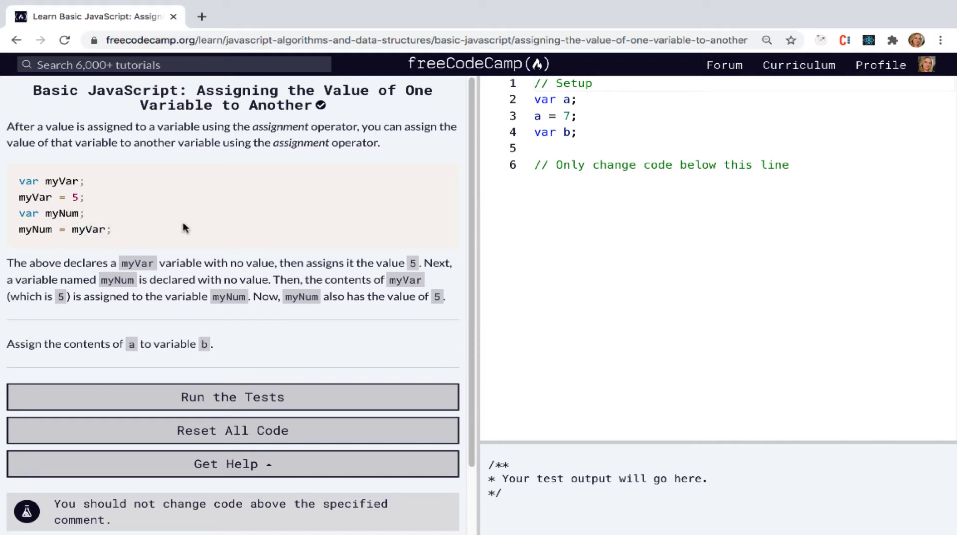
pyautogui.moveTo(359, 231)
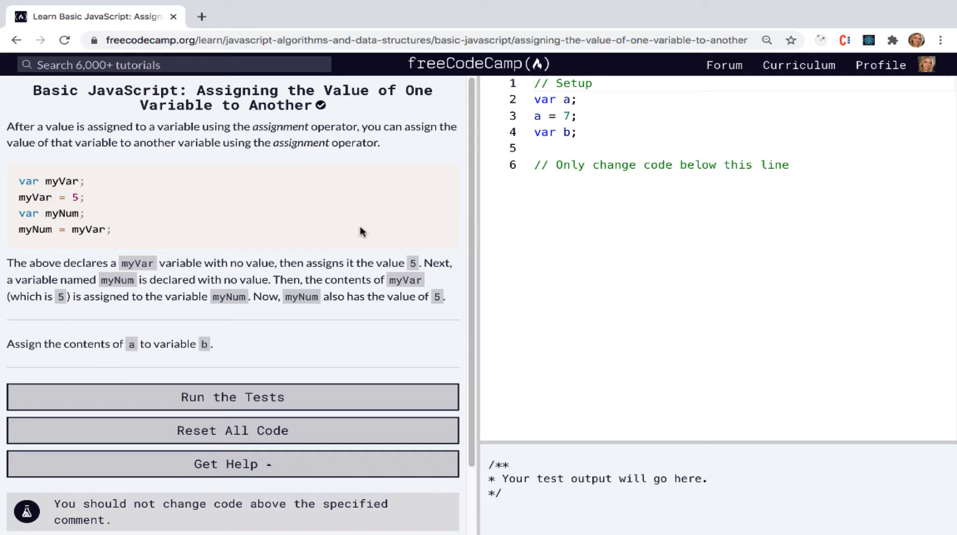
# Scroll to the tests and start a new line below the 'only change code' comment
pyautogui.scroll(-3)
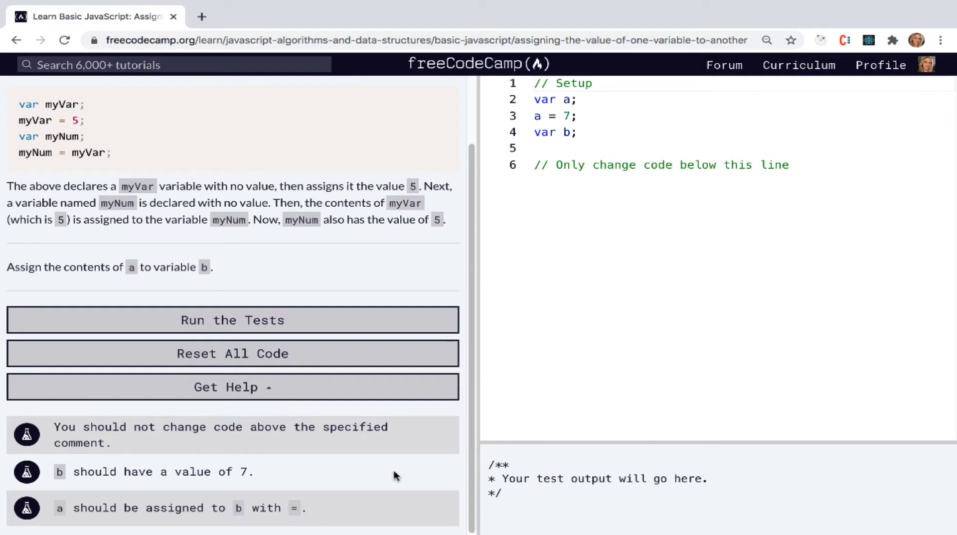
pyautogui.moveTo(653, 247)
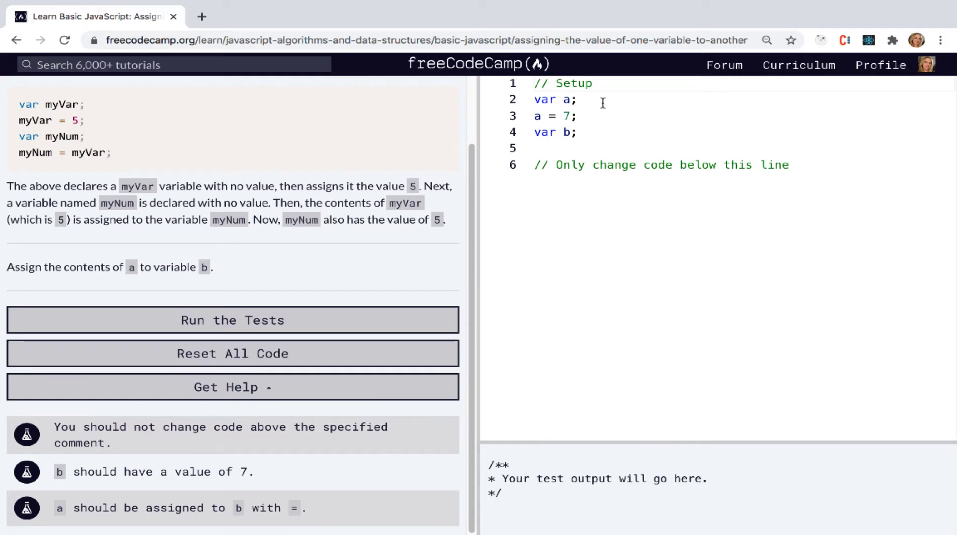
pyautogui.doubleClick(554, 98)
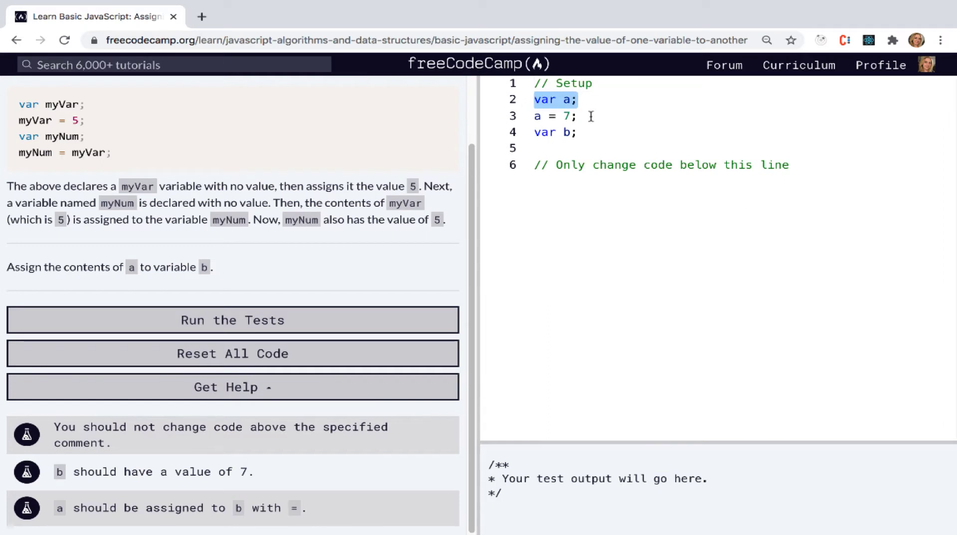
pyautogui.click(552, 116)
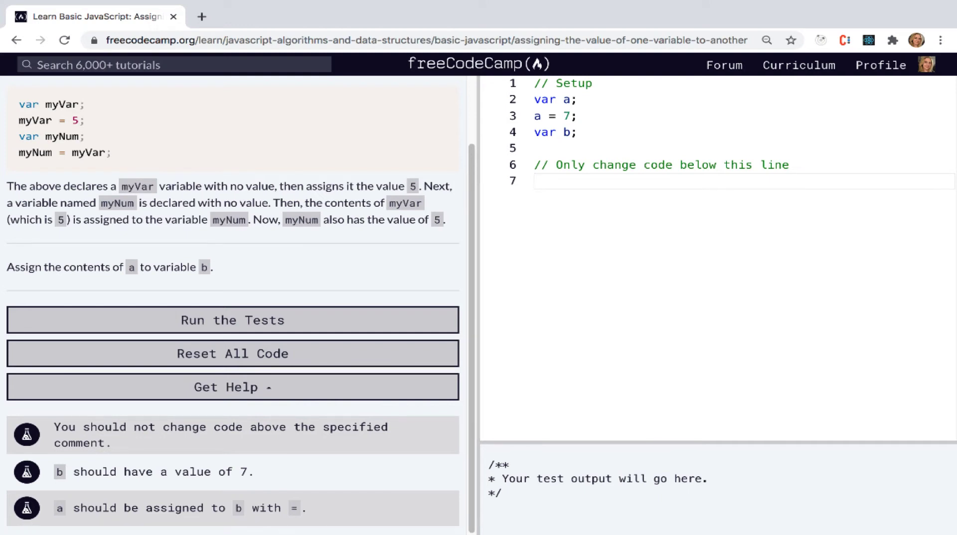
# Assign b = a; on line 7 and log b on line 9, printing 7
pyautogui.write('b =')
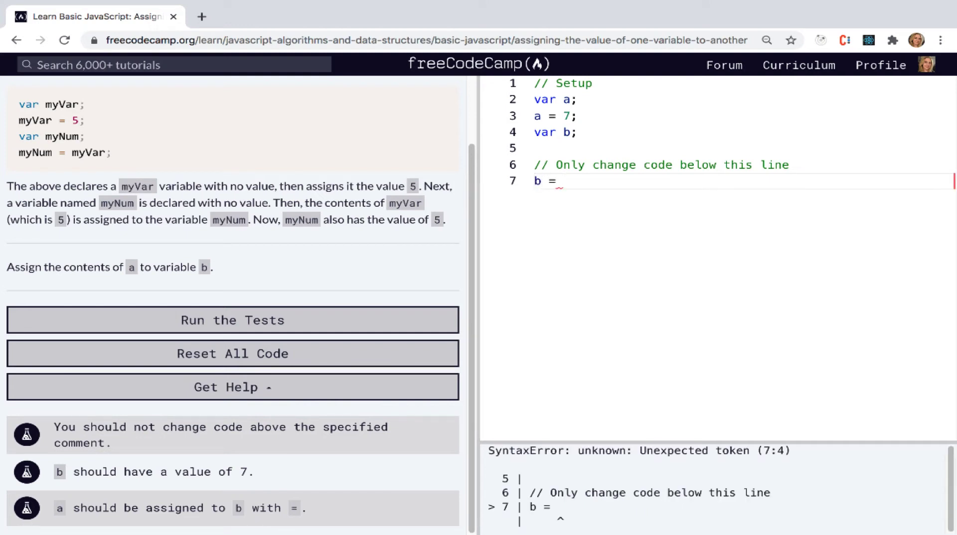
pyautogui.write('a;')
pyautogui.write('console.log(')
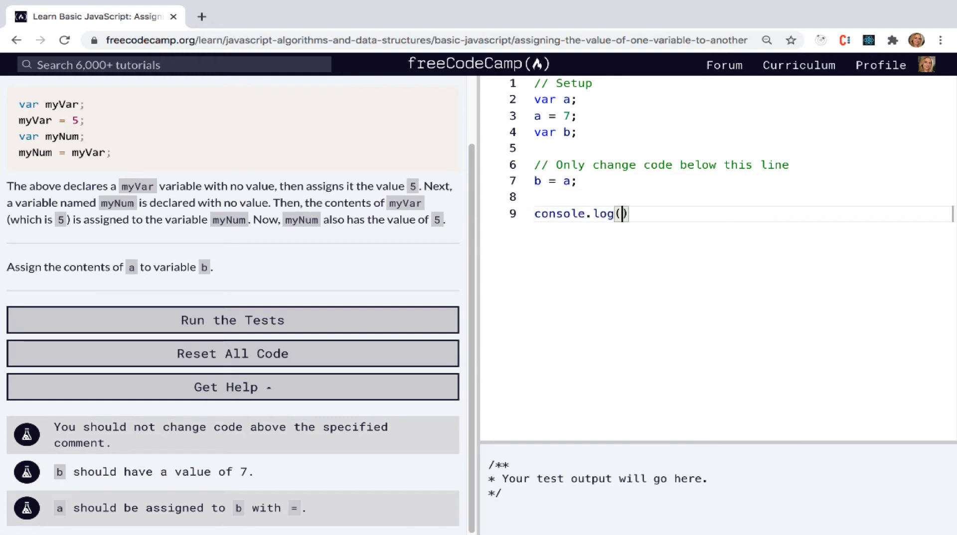
pyautogui.write('b')
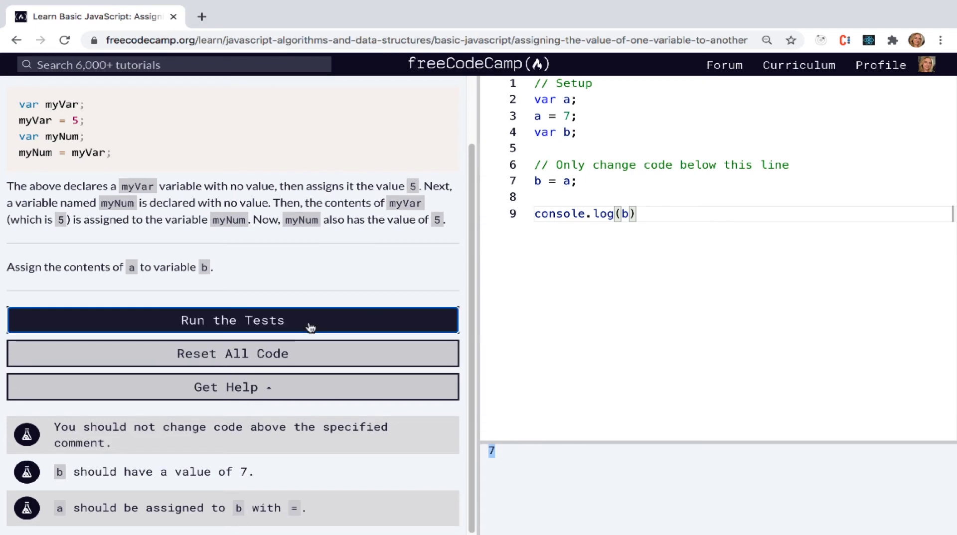
# Pass all three tests, dismiss the Woo-hoo dialog, and add line 10 after console.log(b)
pyautogui.click(232, 320)
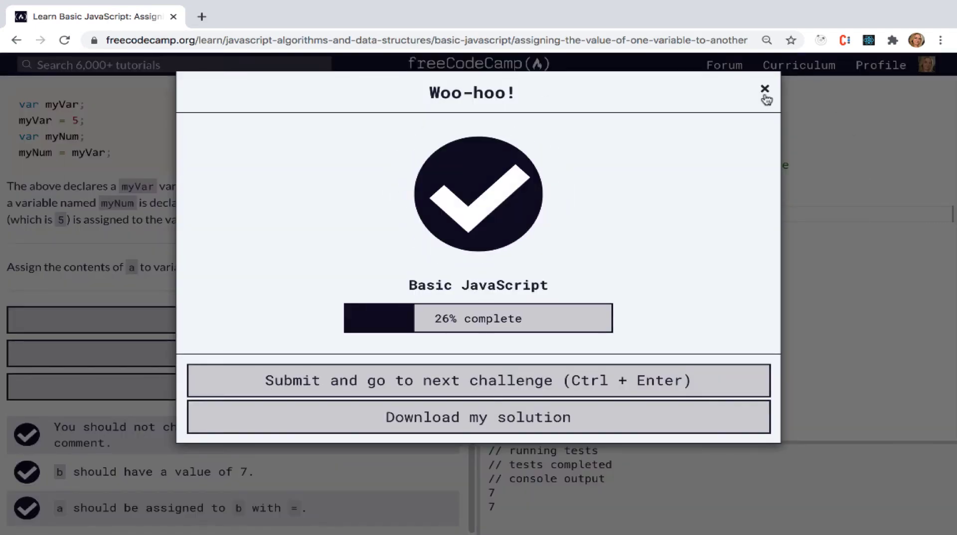
pyautogui.click(763, 89)
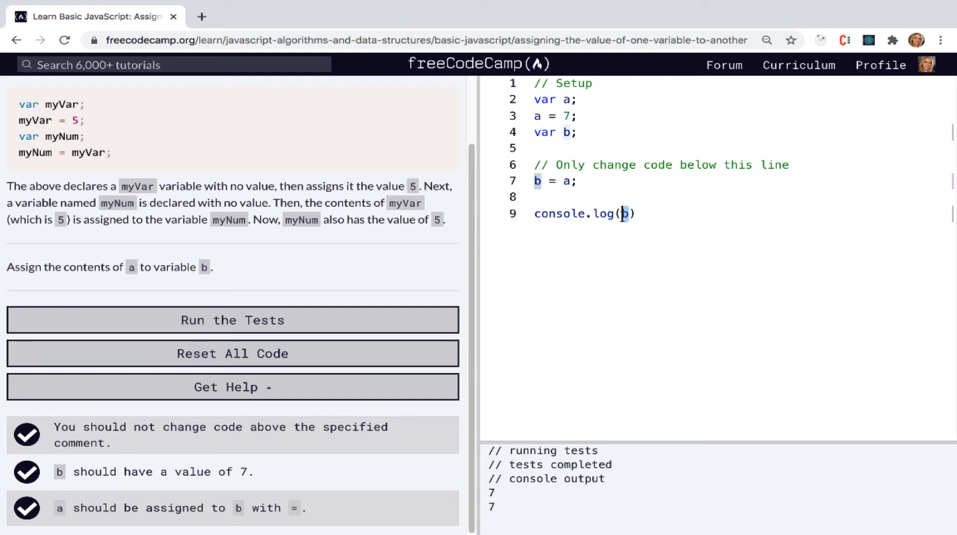
pyautogui.doubleClick(567, 181)
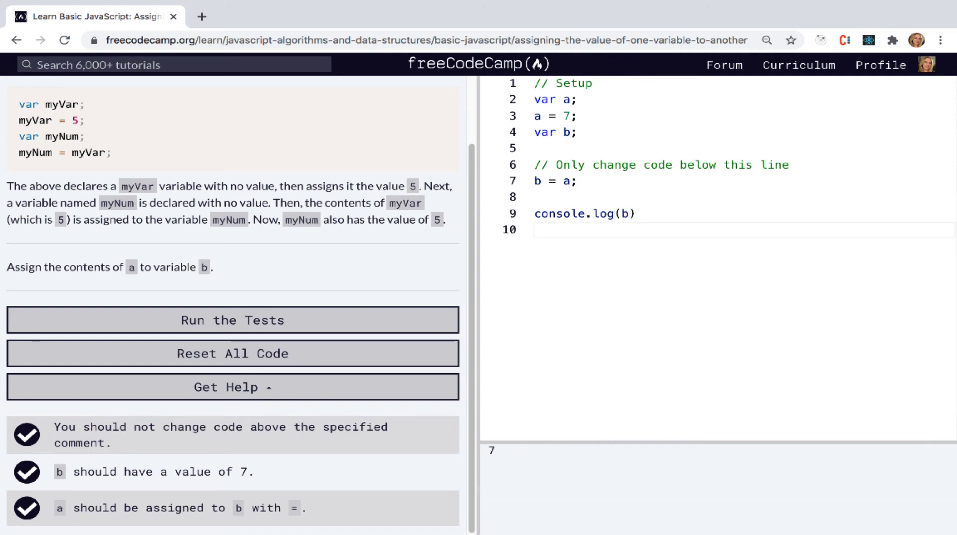
# Increment a with a = a + 1 and log a, so the console shows 8
pyautogui.write('a =')
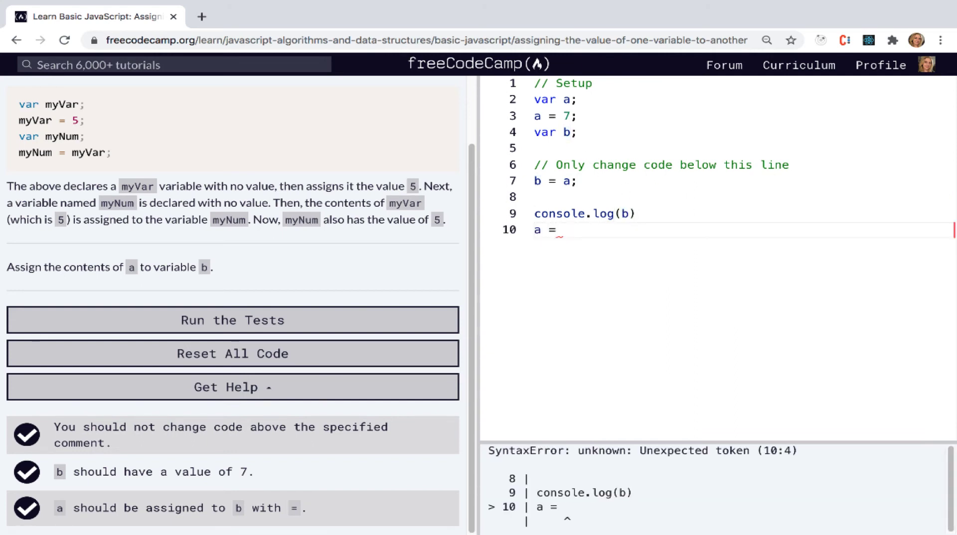
pyautogui.write('a + 1')
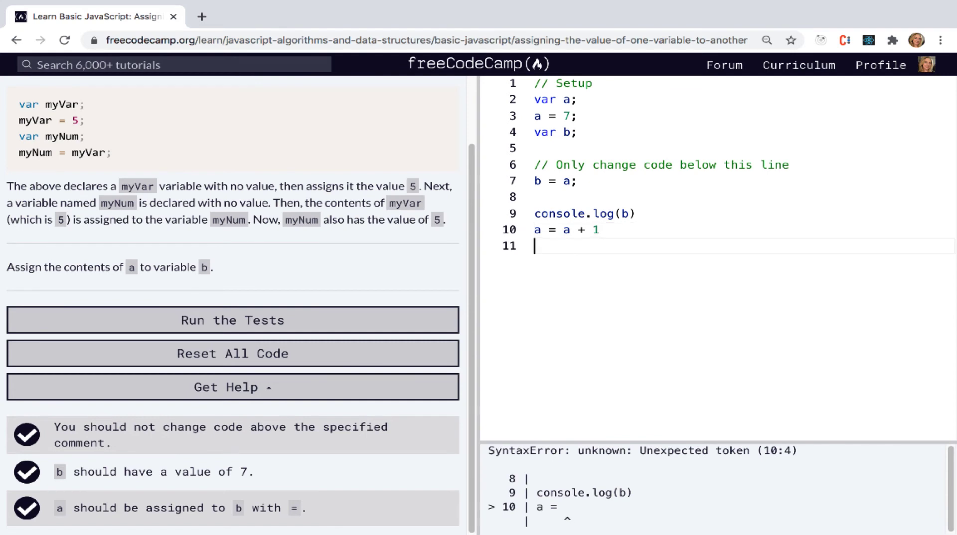
pyautogui.press('Enter')
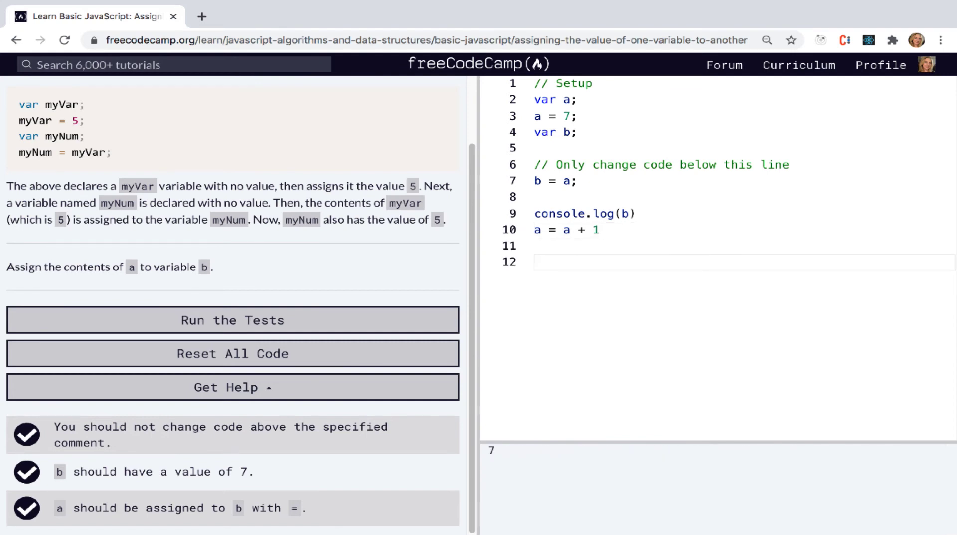
pyautogui.write('console')
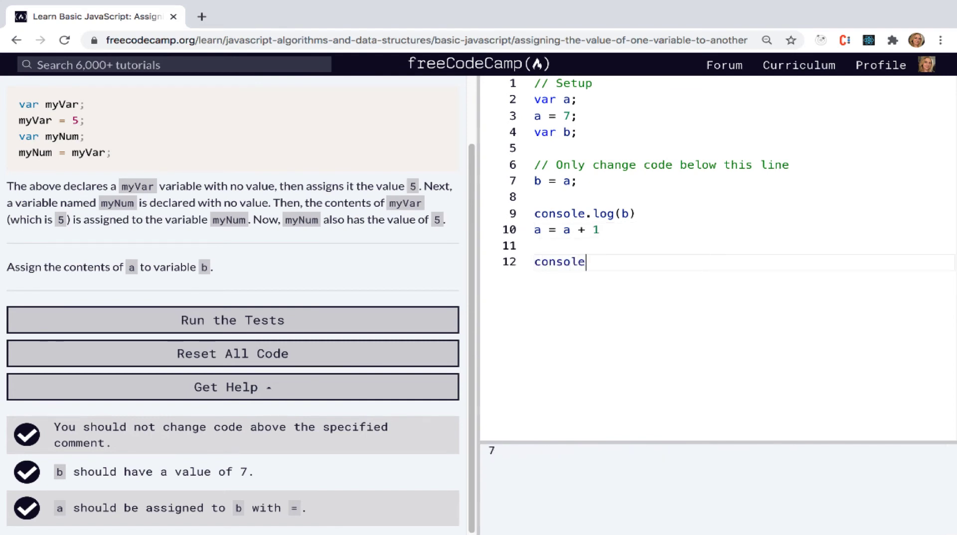
pyautogui.write('.log(a)')
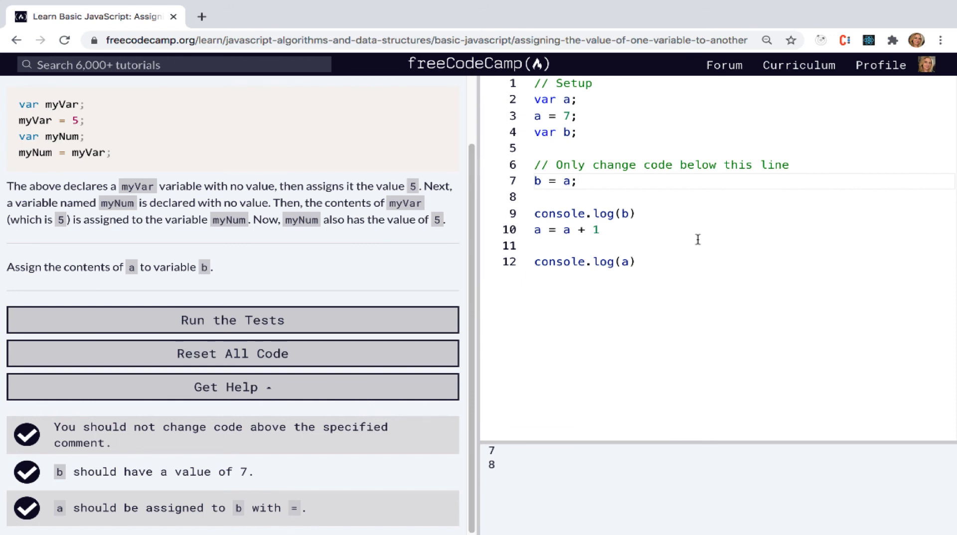
pyautogui.doubleClick(583, 214)
pyautogui.write('console.log')
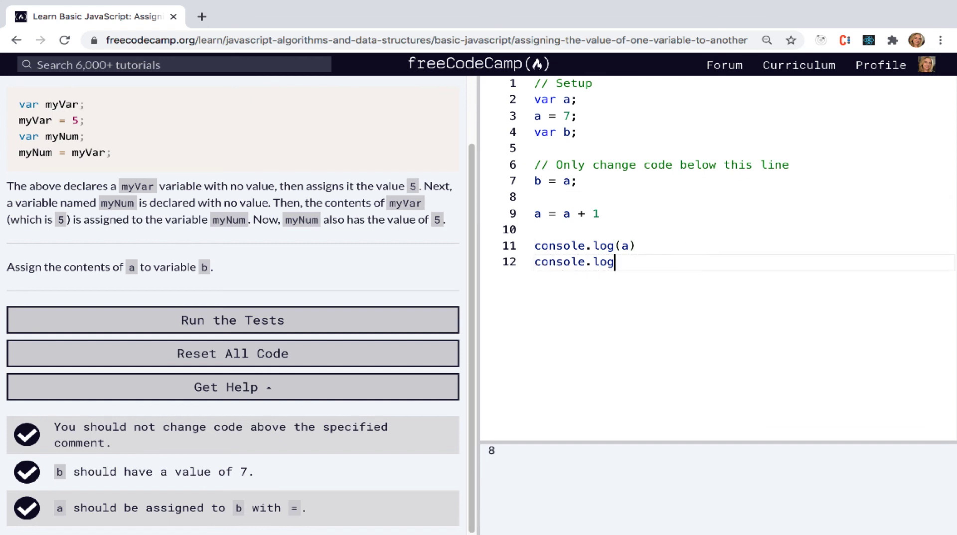
# Log b after console.log(a), so the console prints 8 then 7
pyautogui.write('(b)')
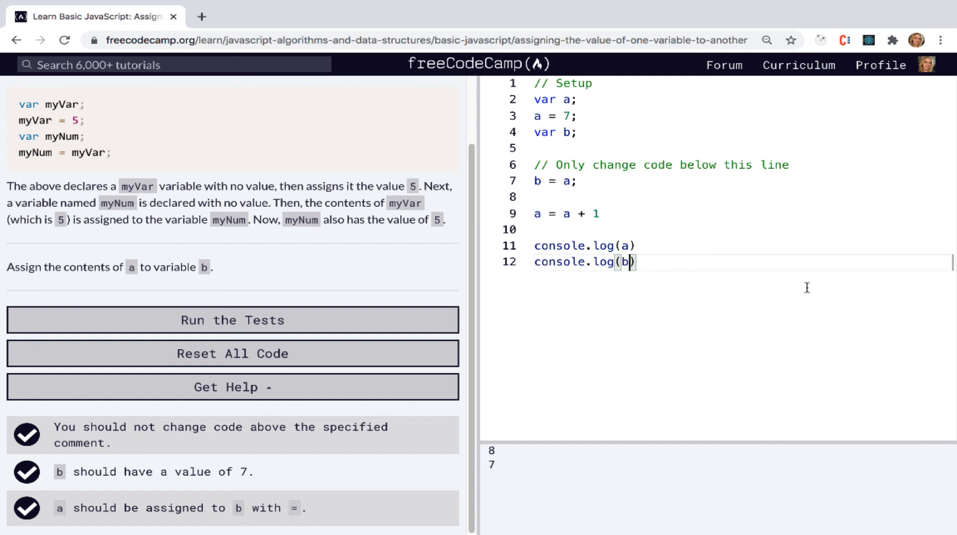
pyautogui.moveTo(722, 282)
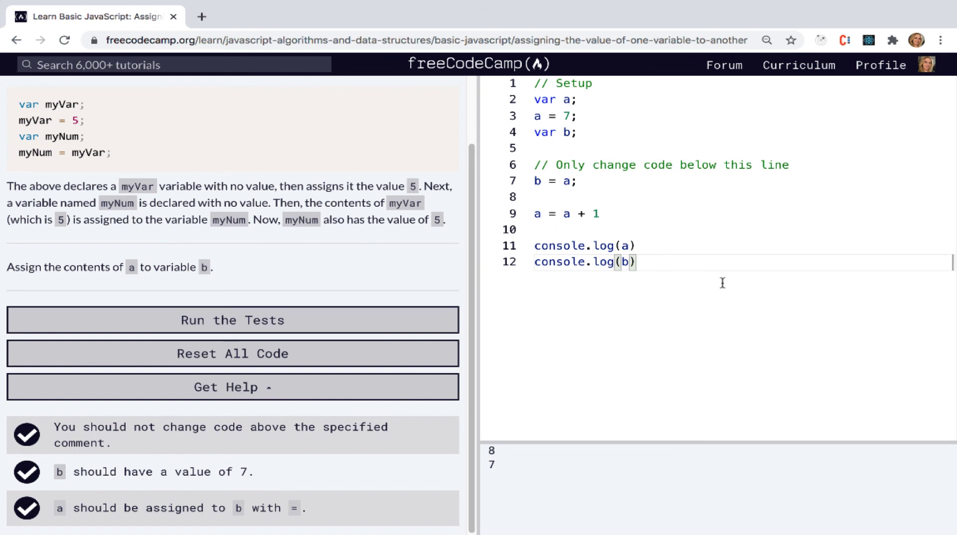